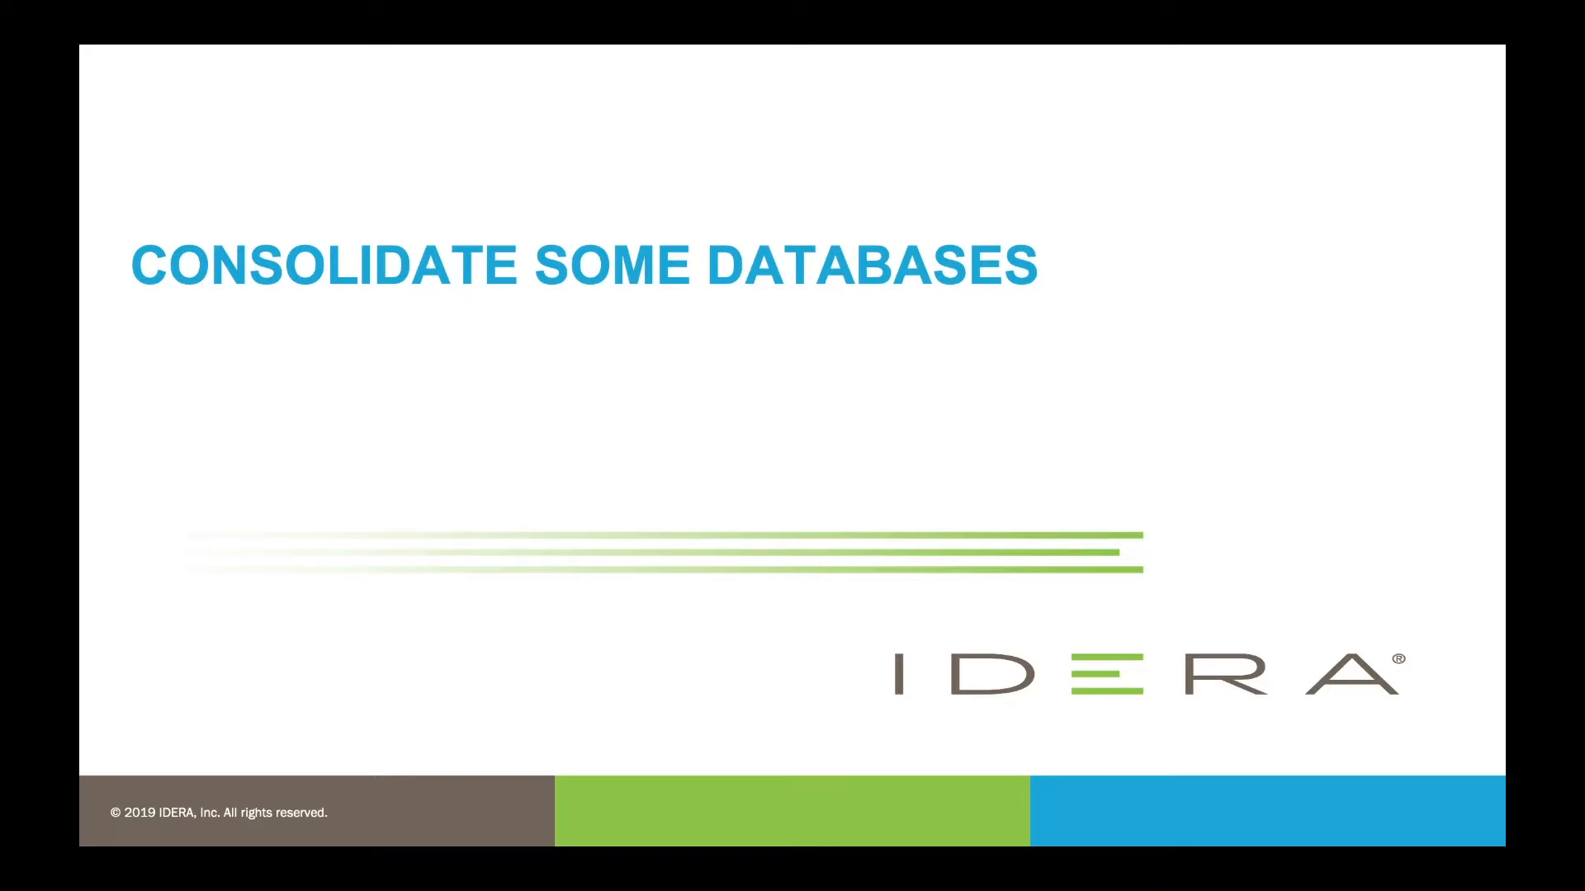
mouse_move(795, 482)
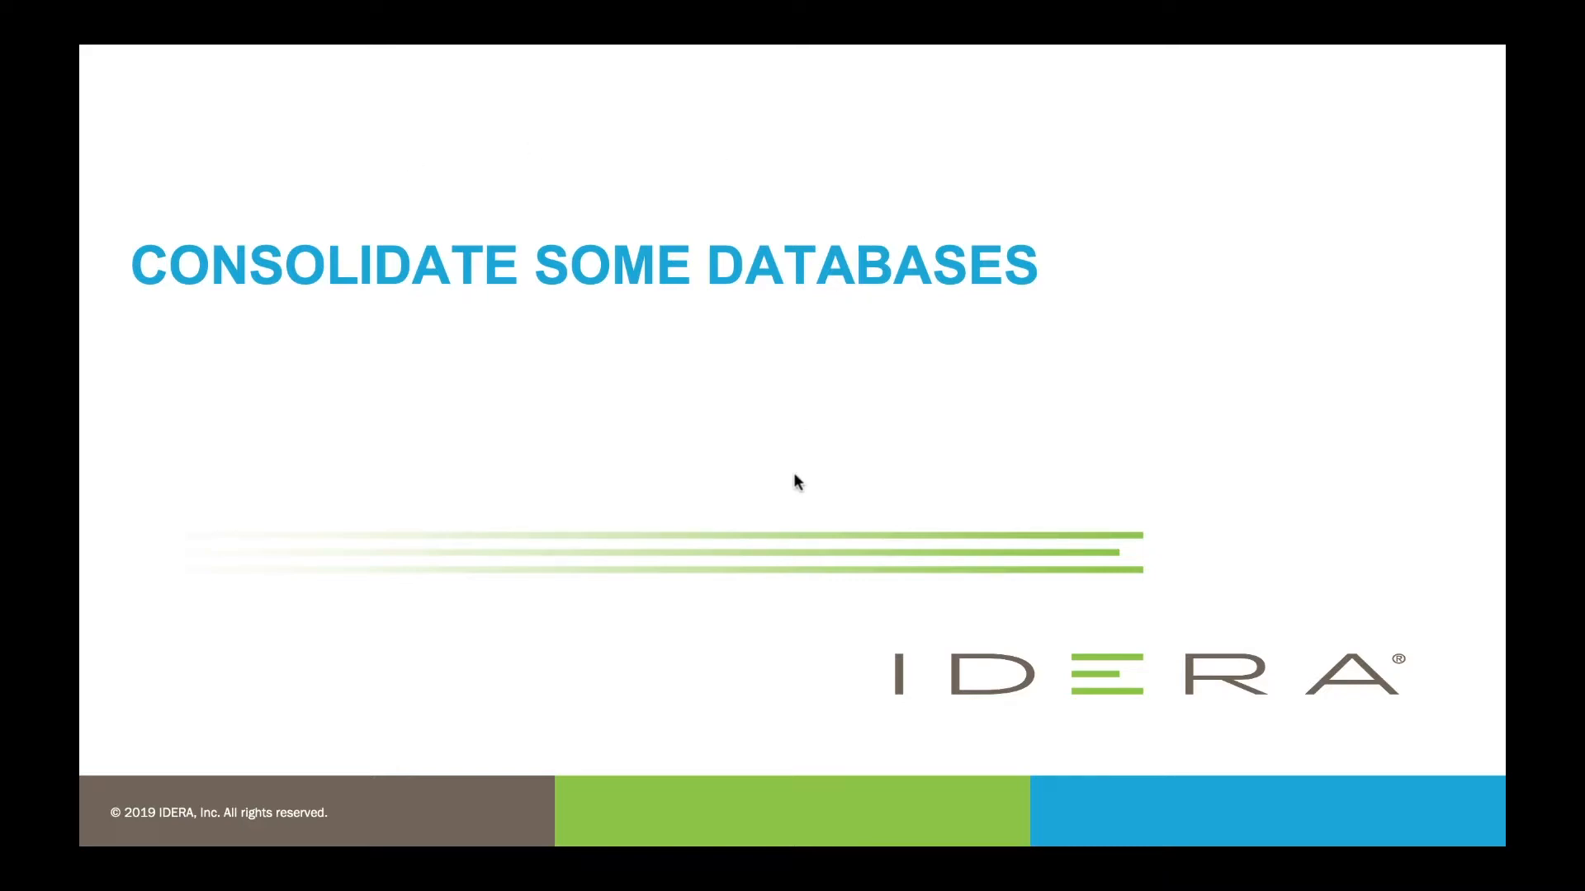